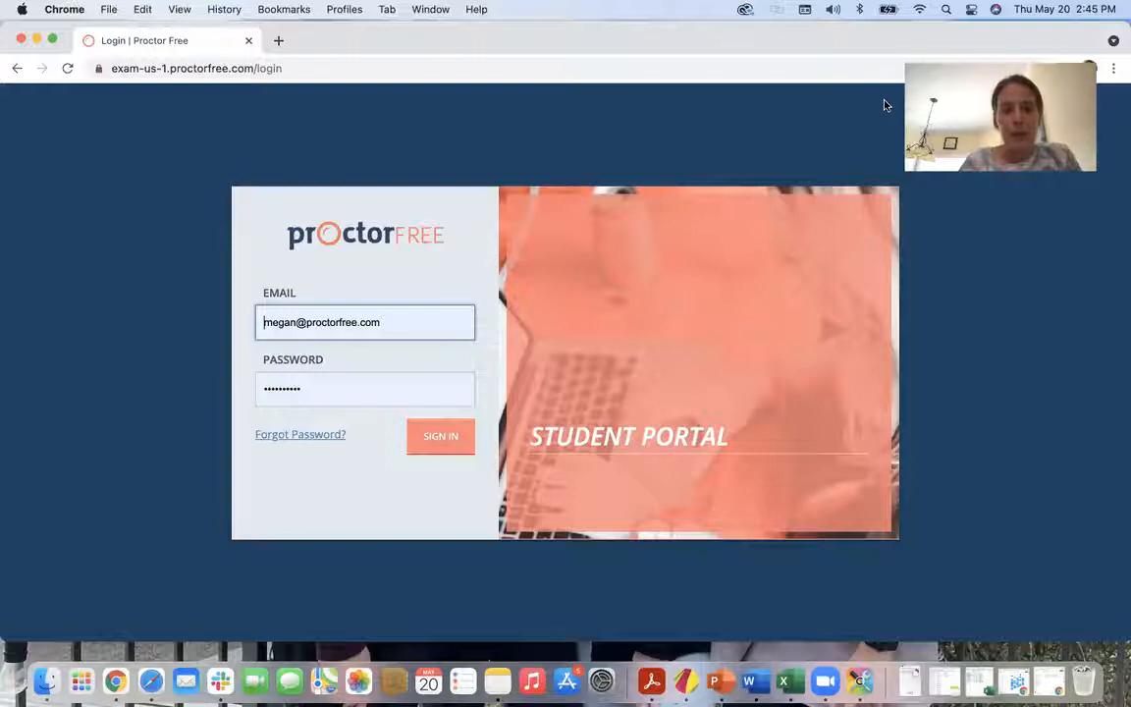
mouse_move(907, 317)
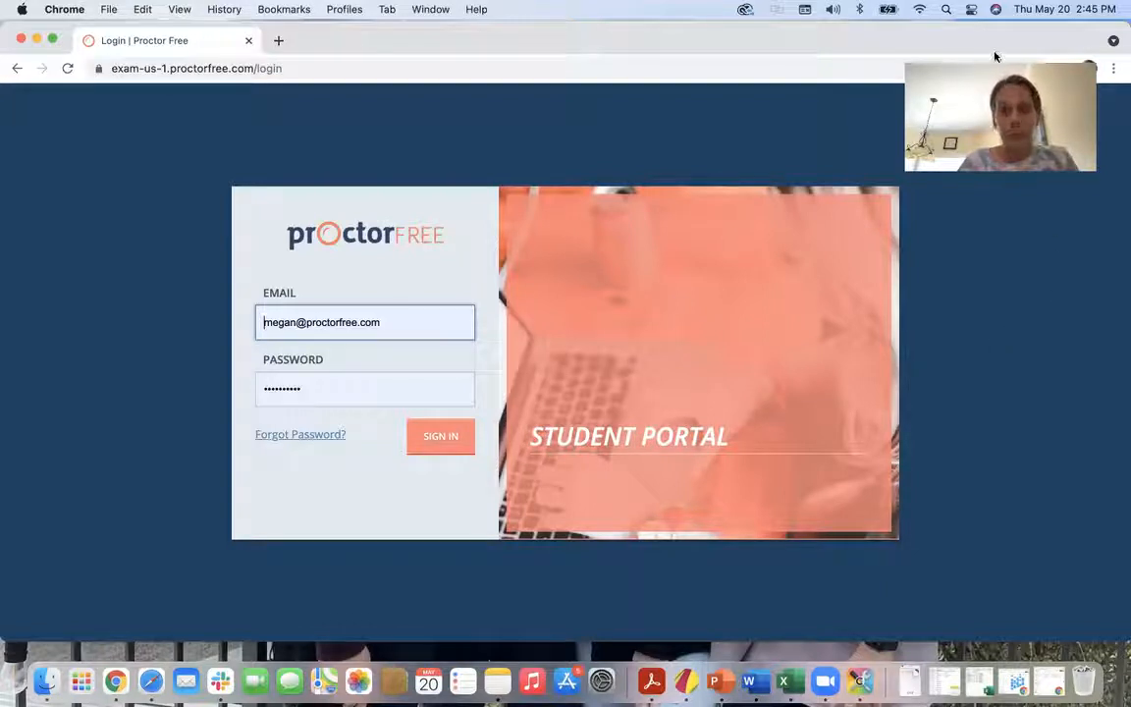
mouse_move(552, 25)
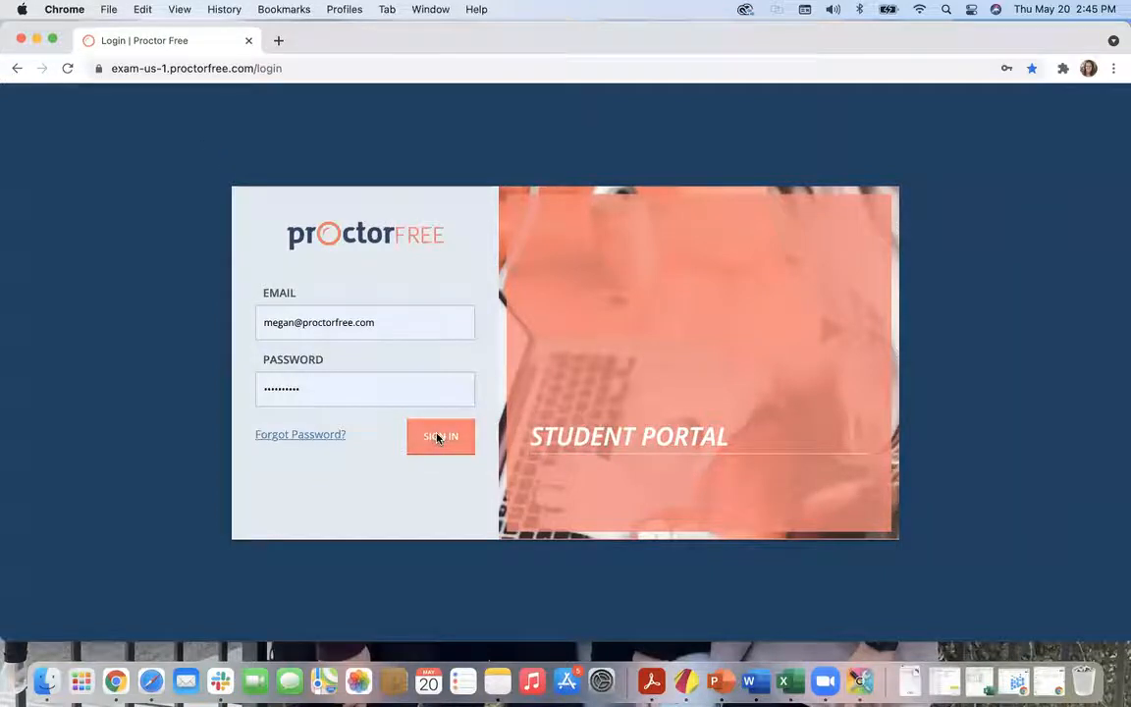
- Sign in and submit ProctorFree Demos as the institution
left_click(439, 436)
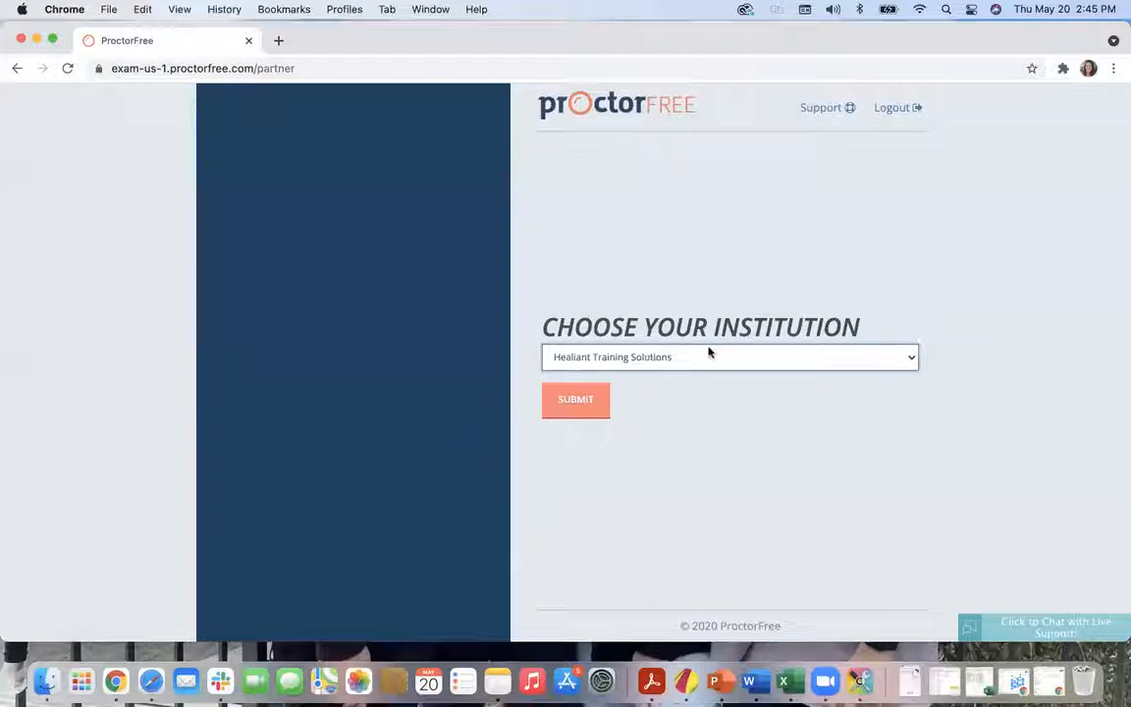
left_click(731, 356)
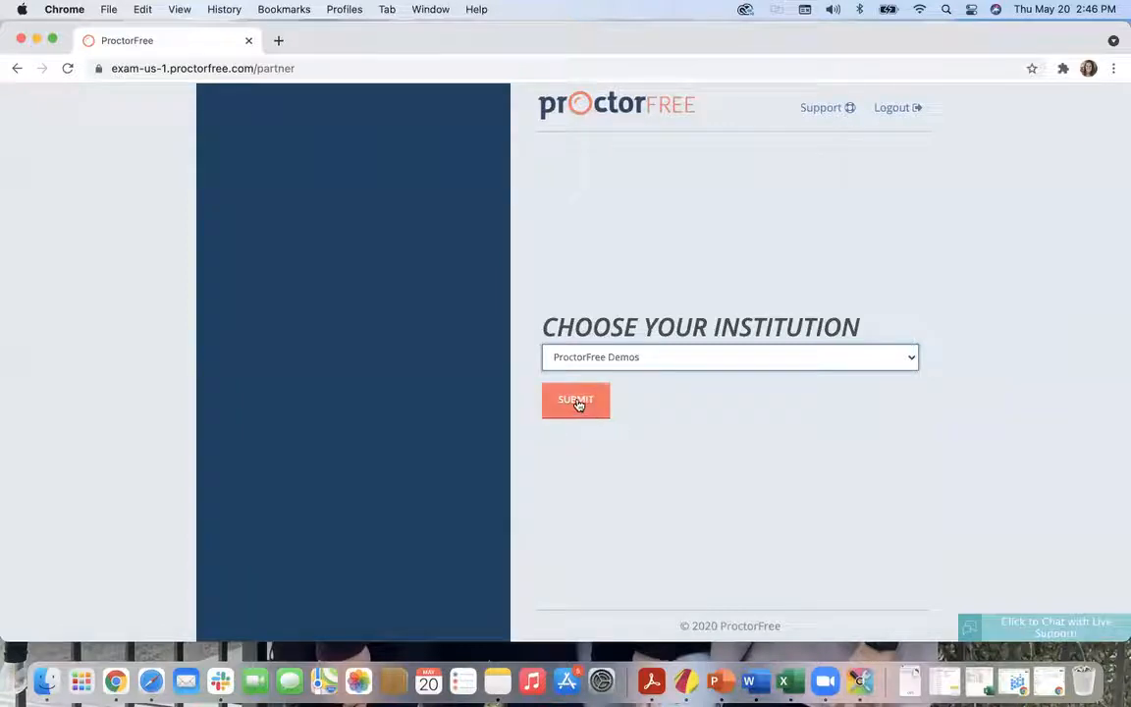
left_click(576, 400)
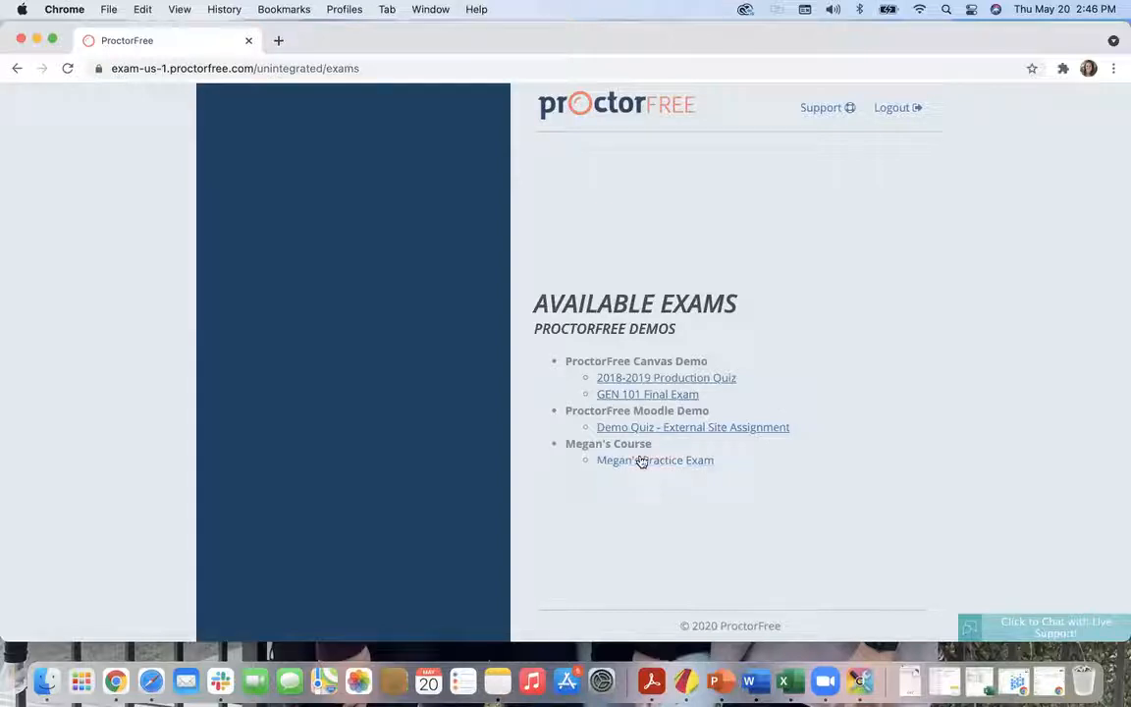
- Start Megan's Practice Exam and allow the browser to open ProctorFree
left_click(655, 459)
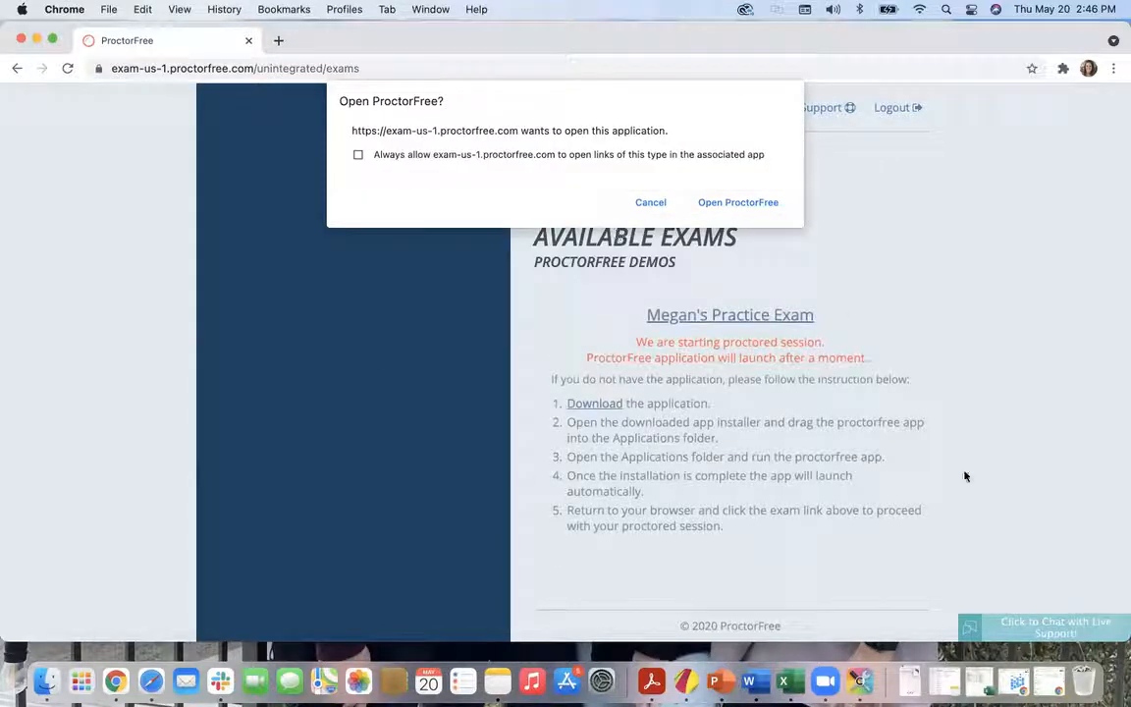
mouse_move(824, 420)
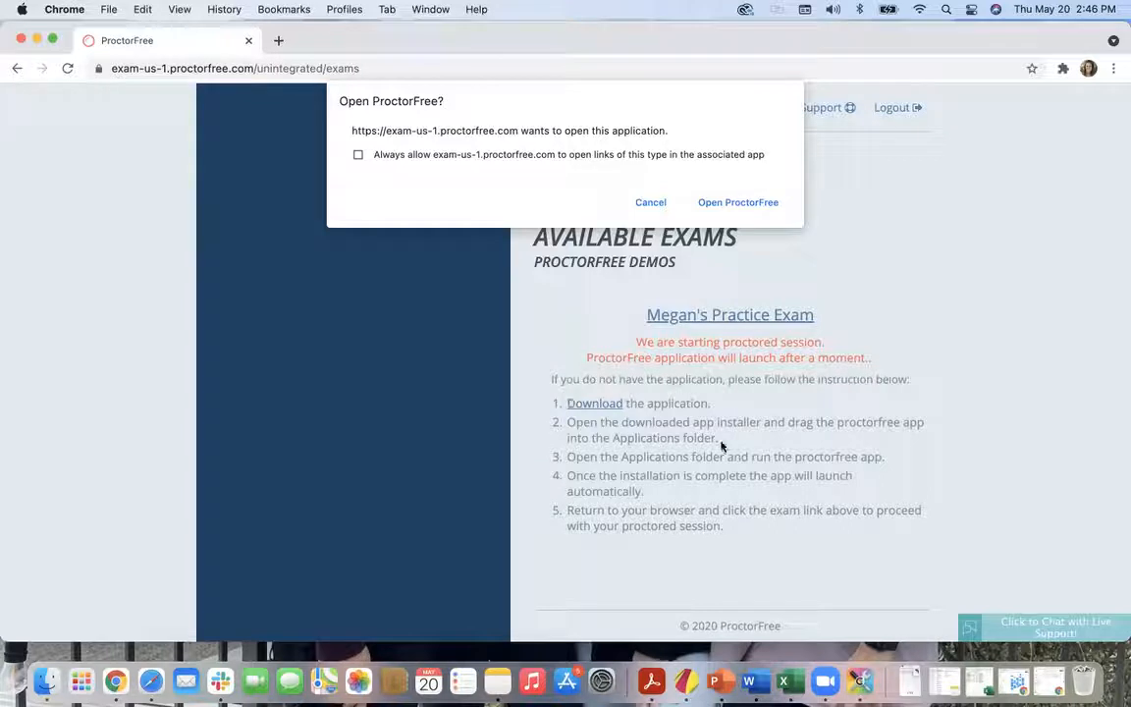
mouse_move(650, 365)
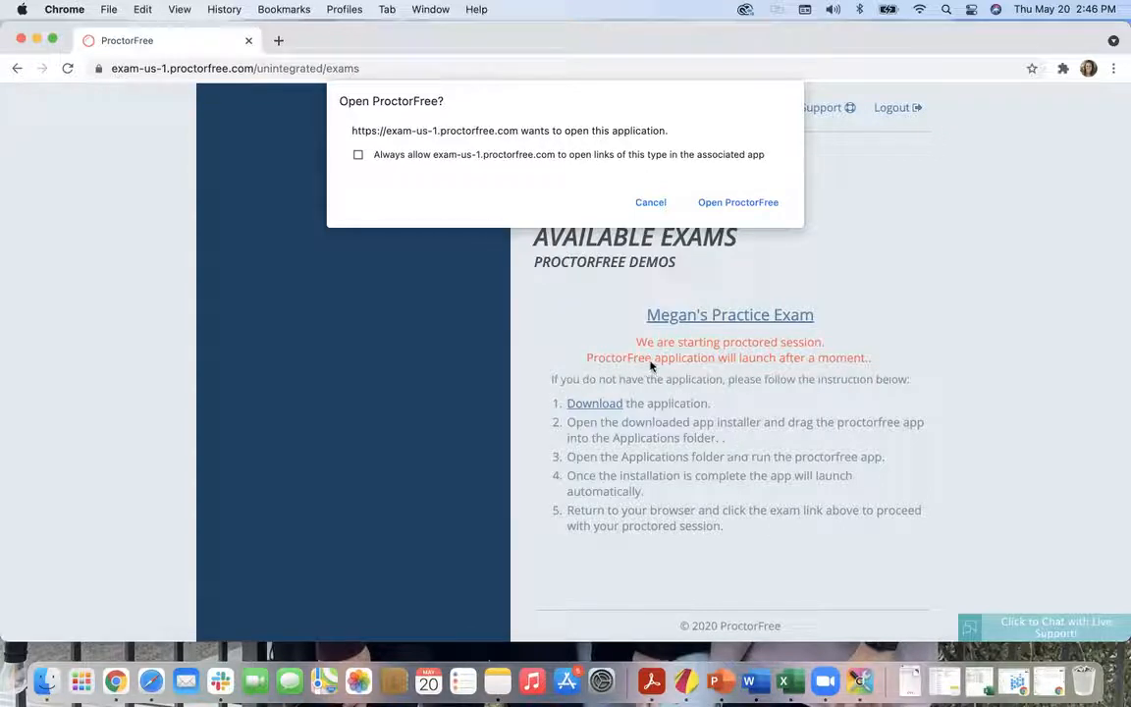
mouse_move(672, 509)
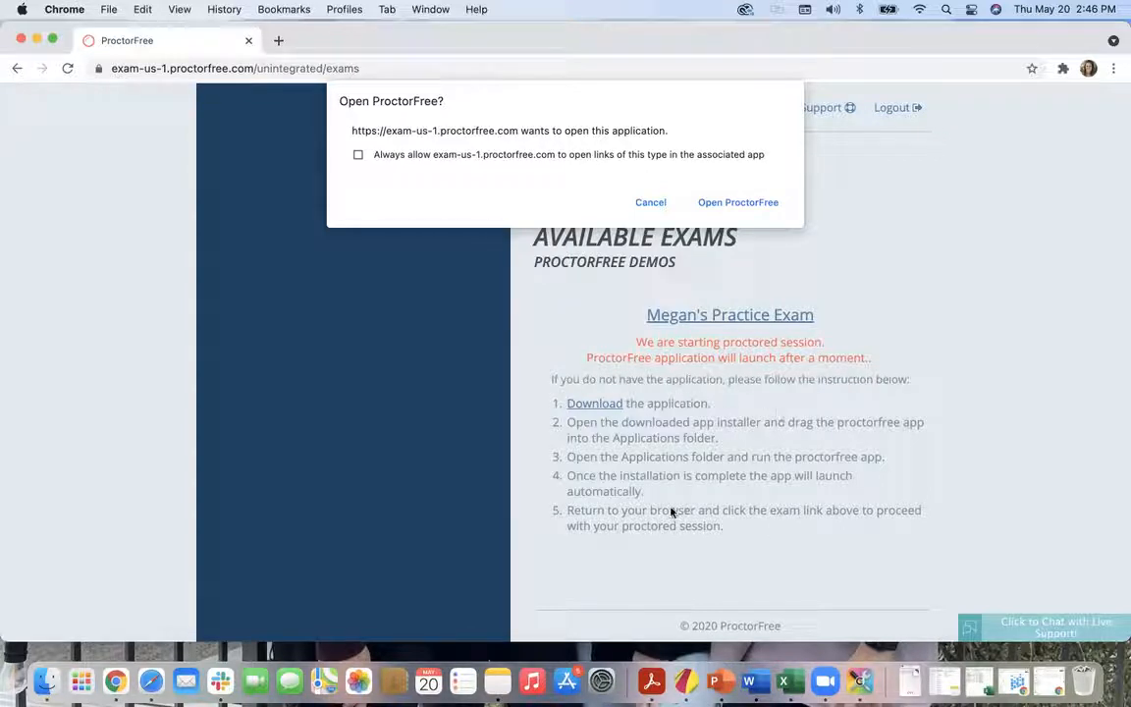
mouse_move(692, 333)
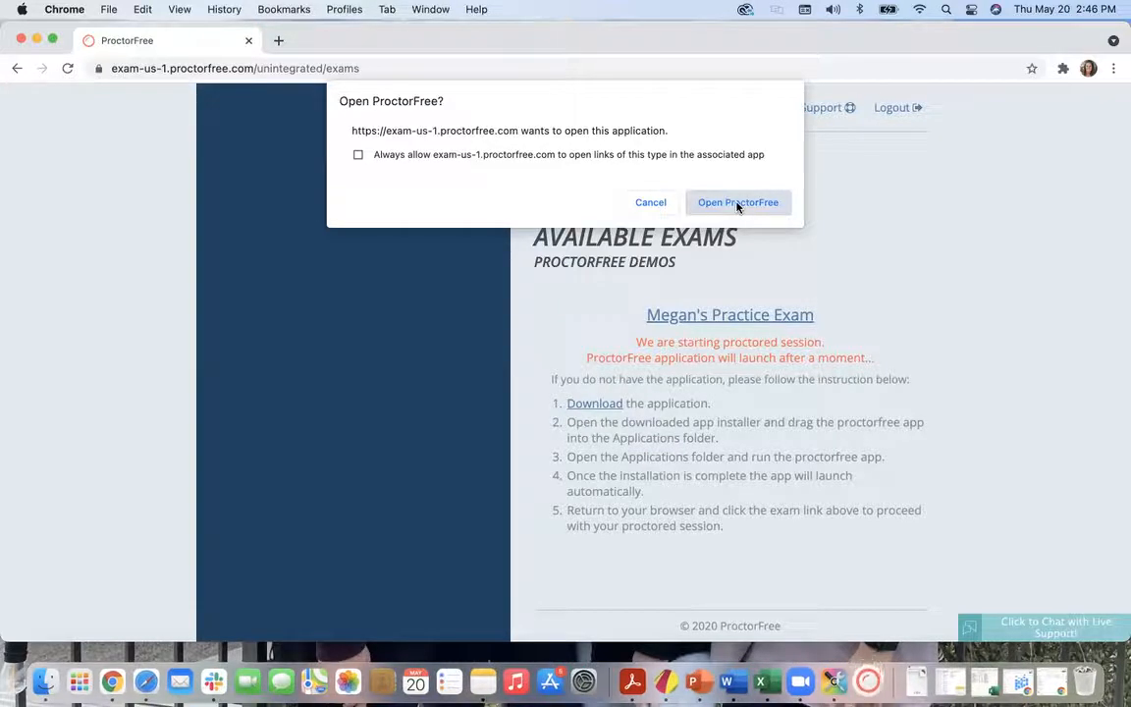
left_click(737, 202)
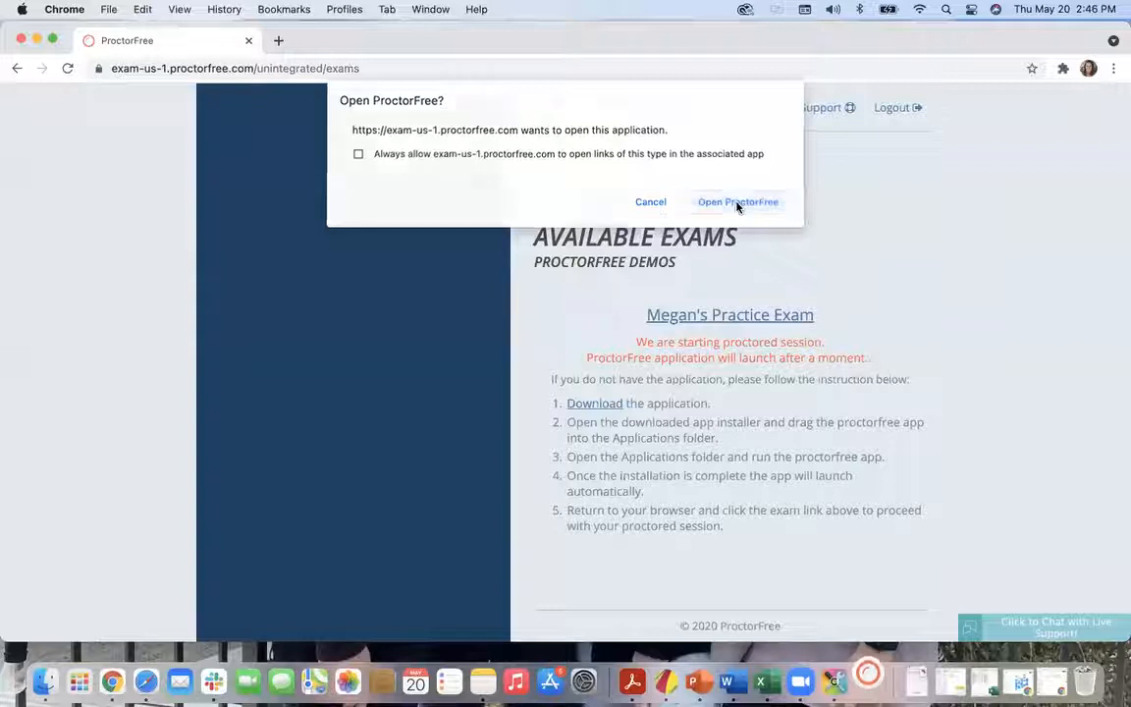
- Launch the ProctorFree app and let its five compatibility checks pass
left_click(738, 201)
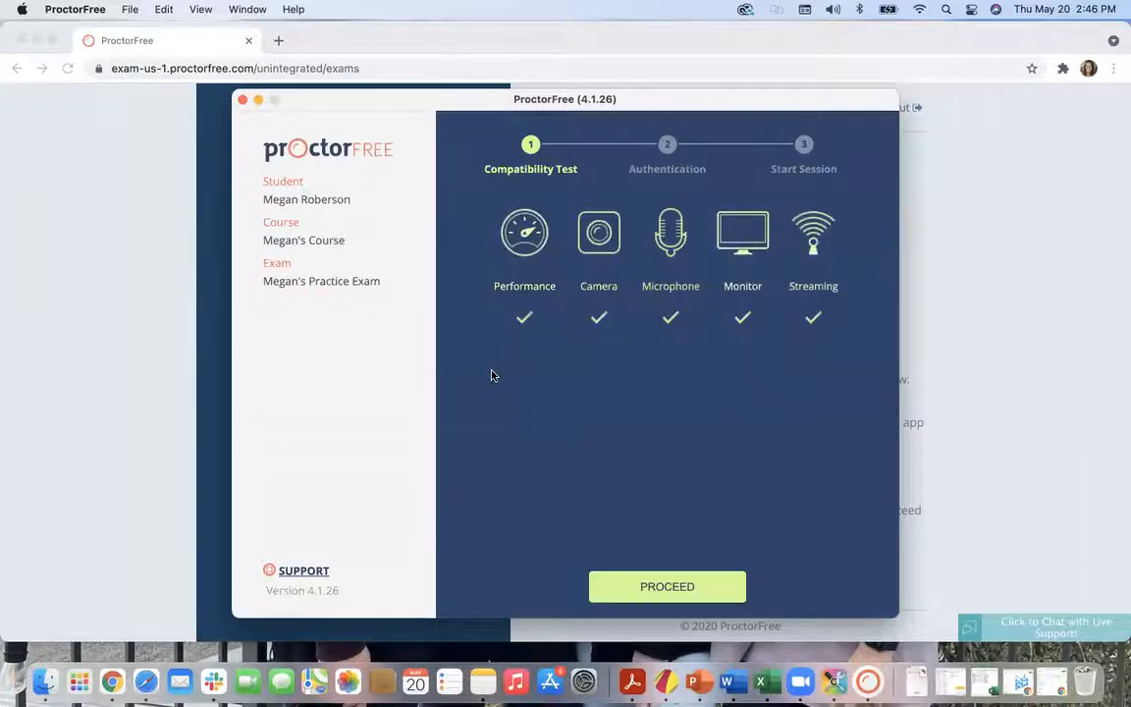
mouse_move(681, 390)
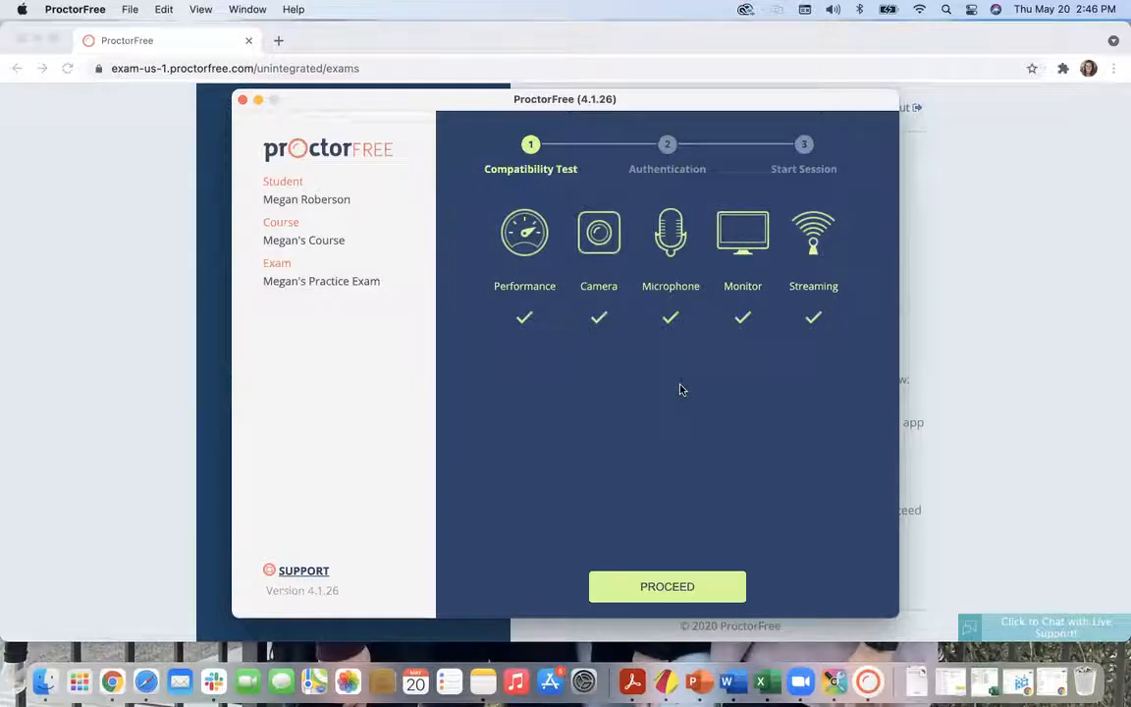
mouse_move(243, 557)
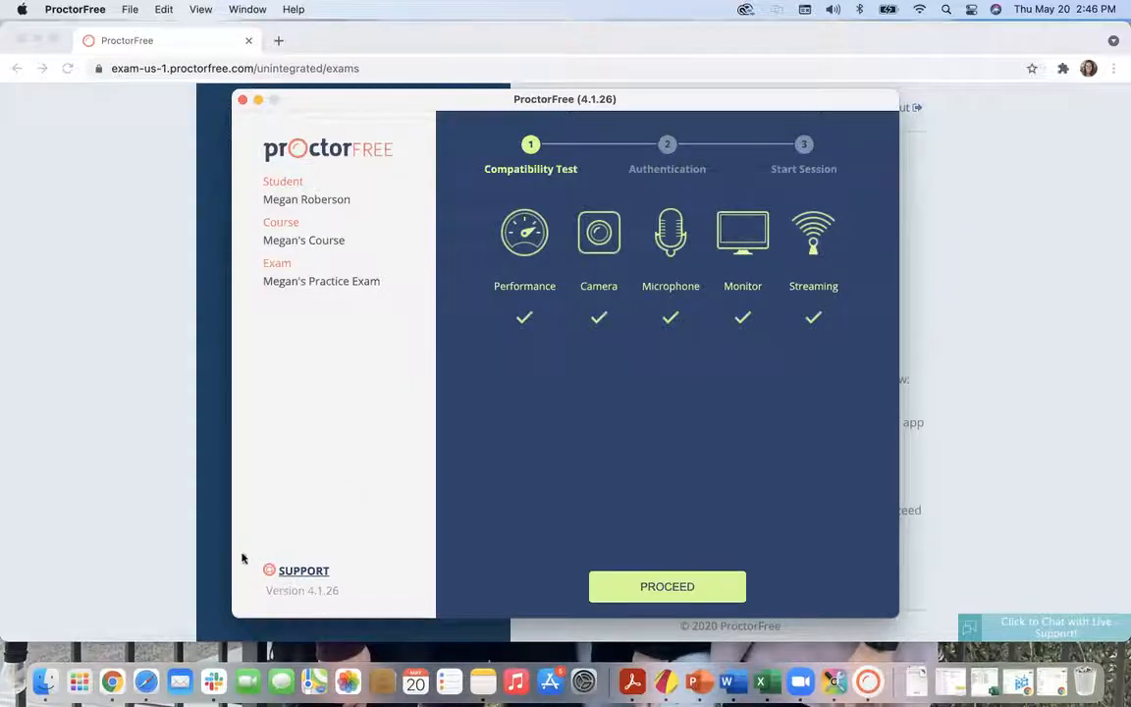
mouse_move(362, 566)
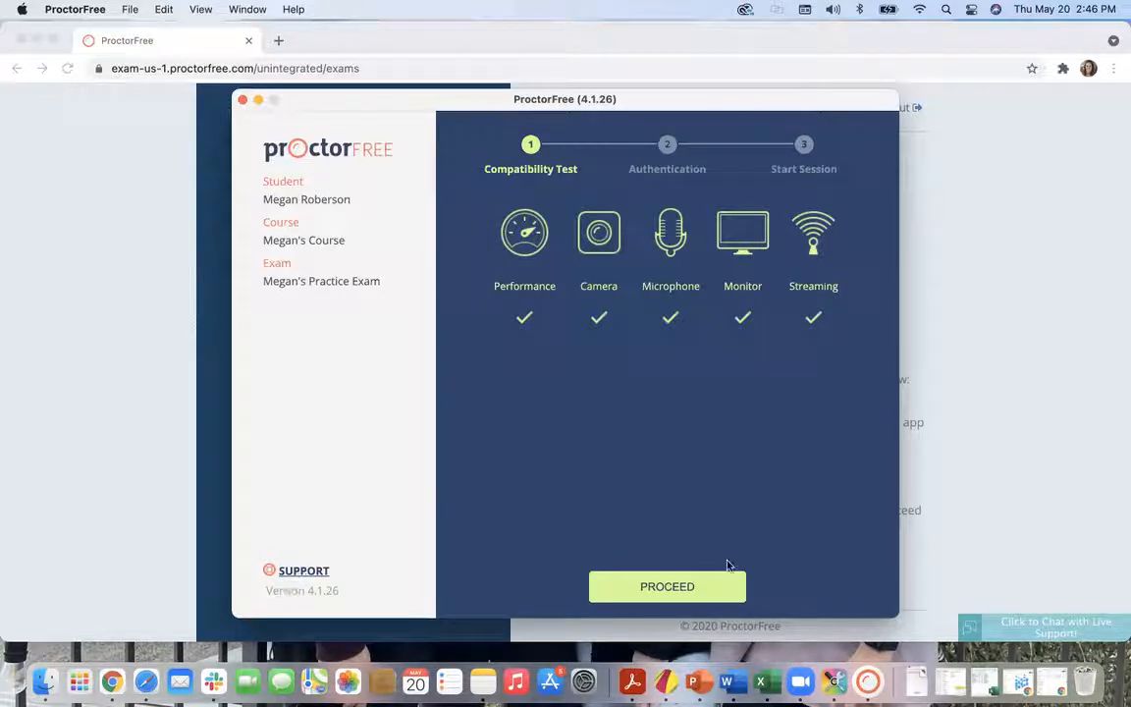
- Proceed to authentication and capture the student's face to verify identity
left_click(666, 587)
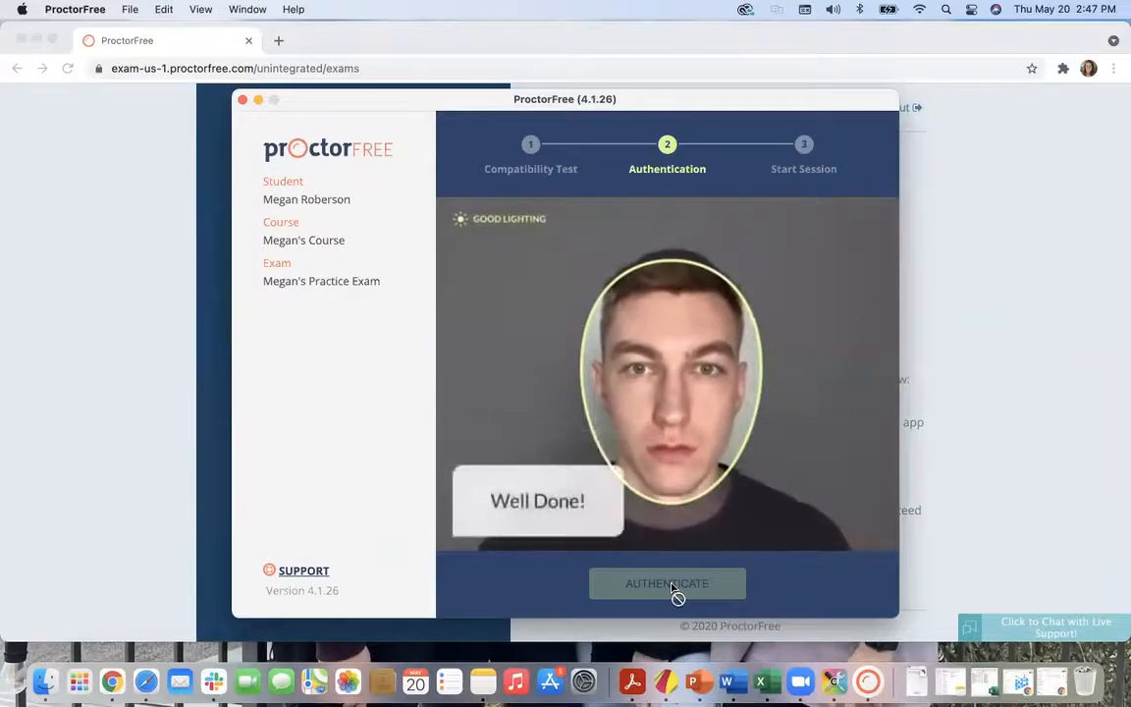
left_click(666, 583)
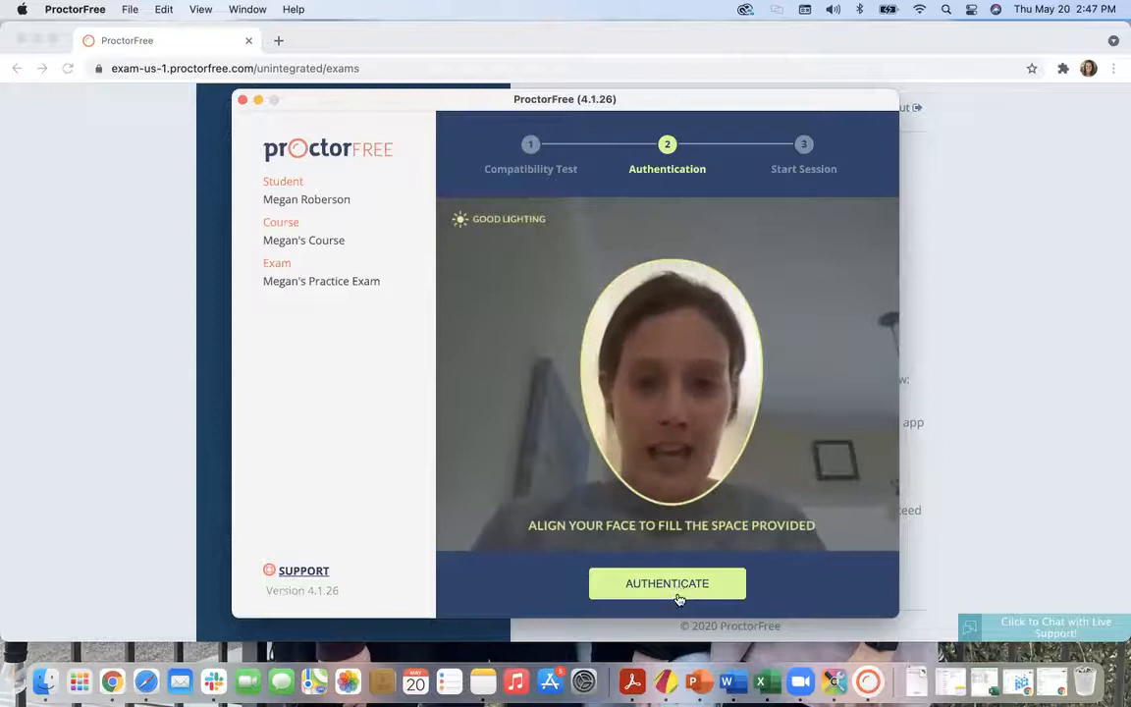
left_click(666, 584)
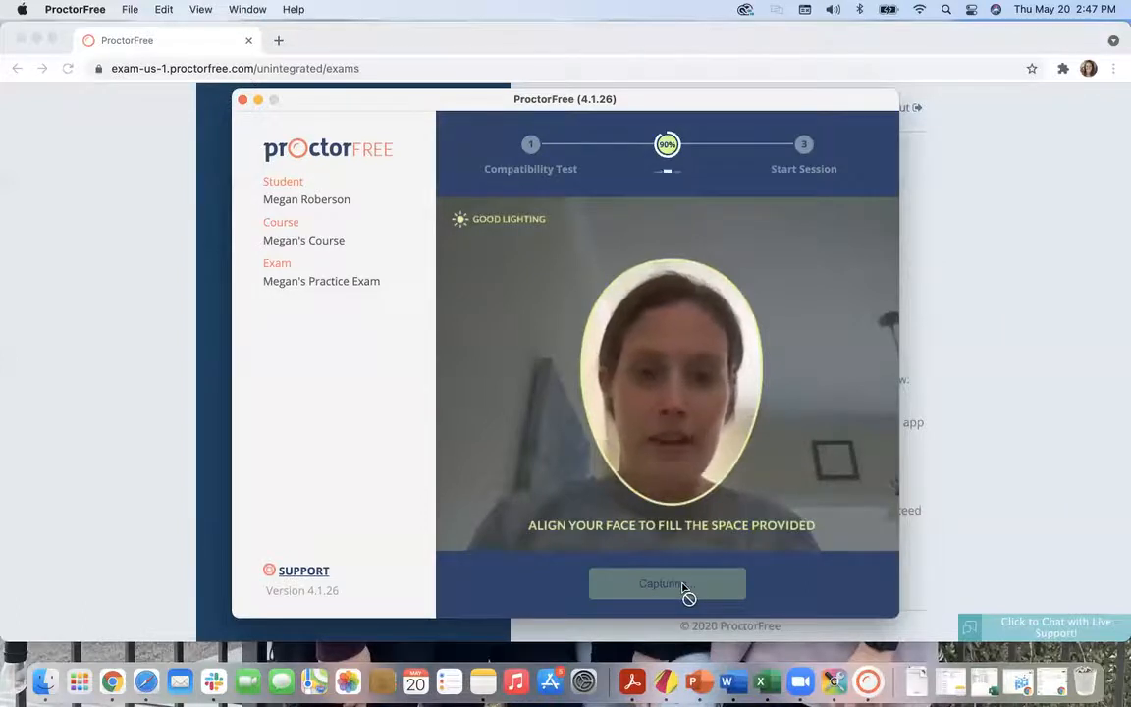
left_click(666, 582)
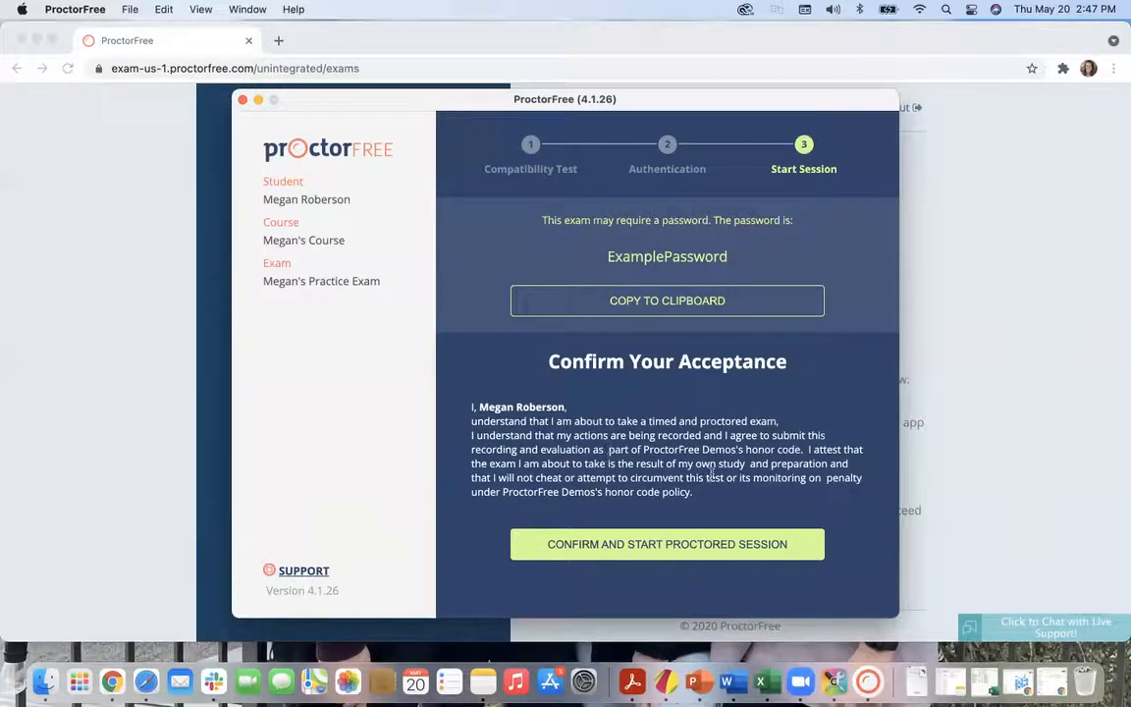
mouse_move(945, 411)
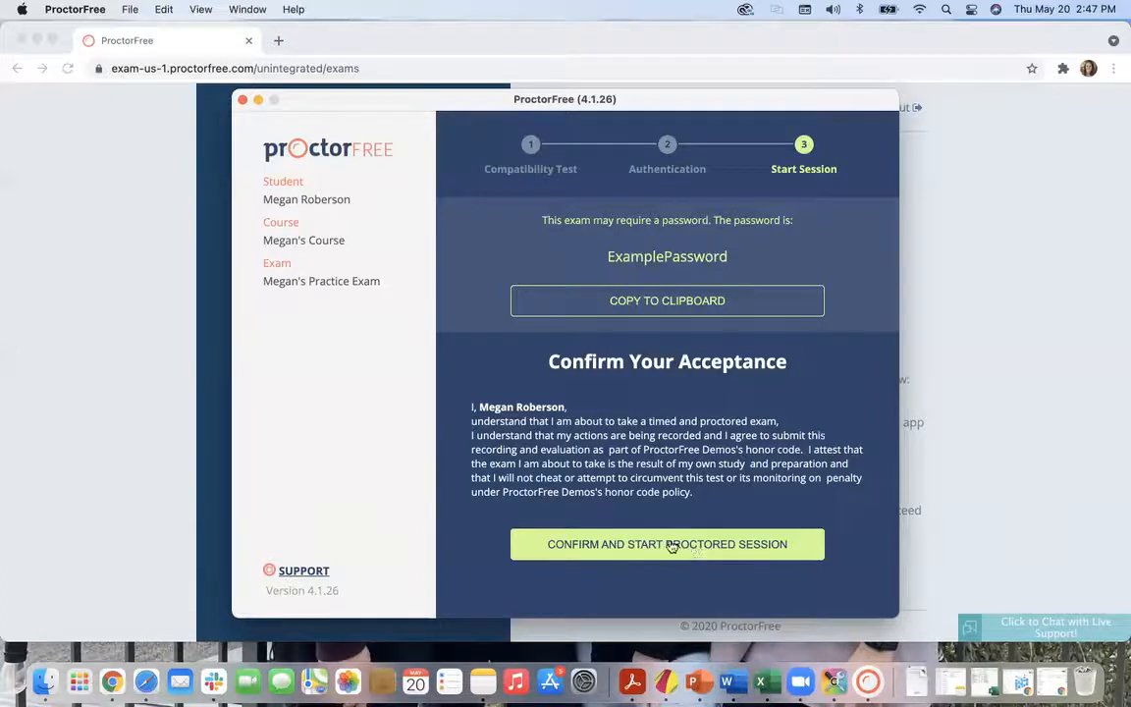
- Accept the honor code to start the session, then request Finish
left_click(667, 544)
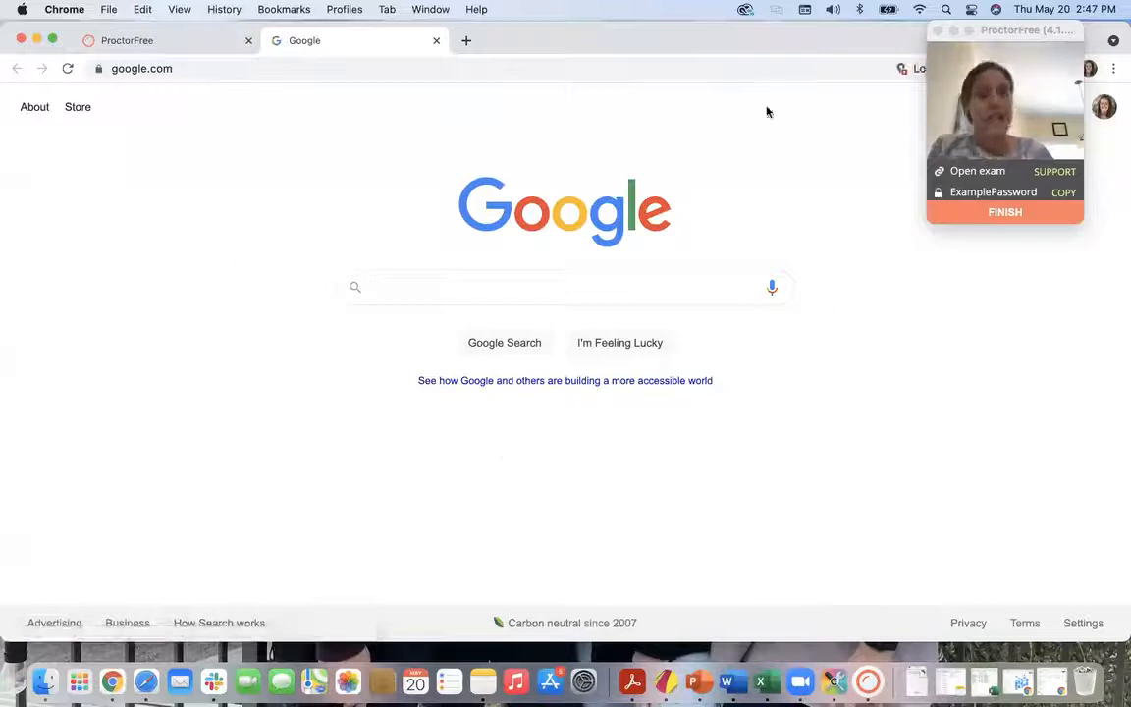
mouse_move(756, 430)
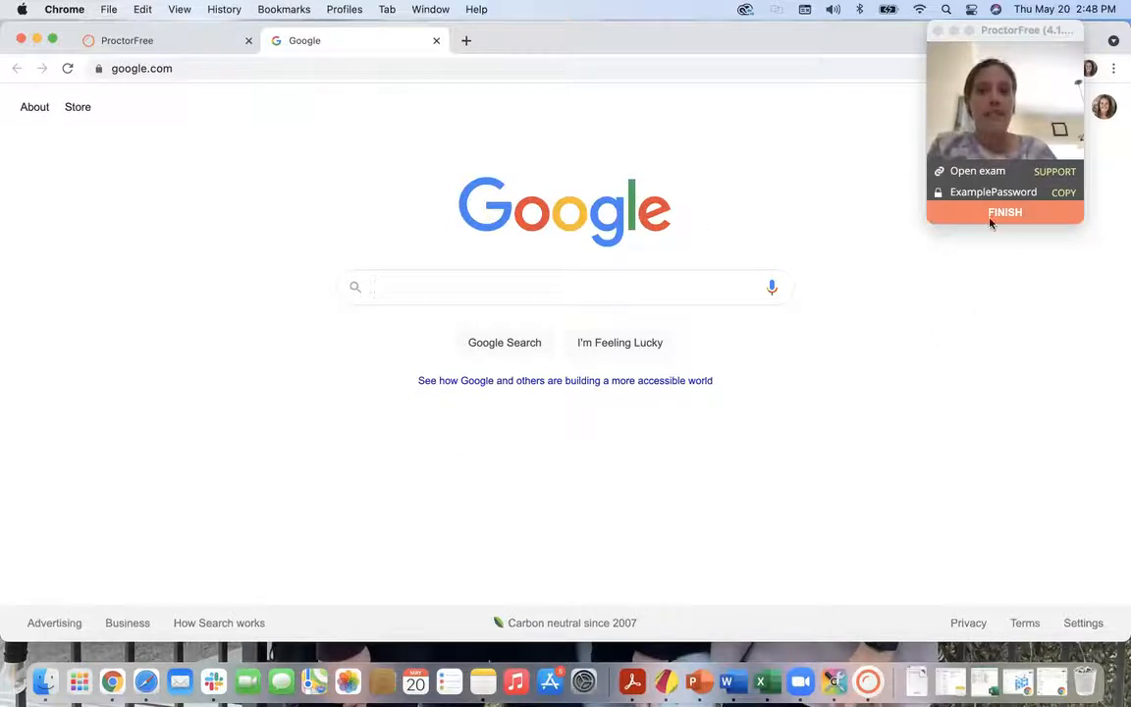
left_click(1005, 212)
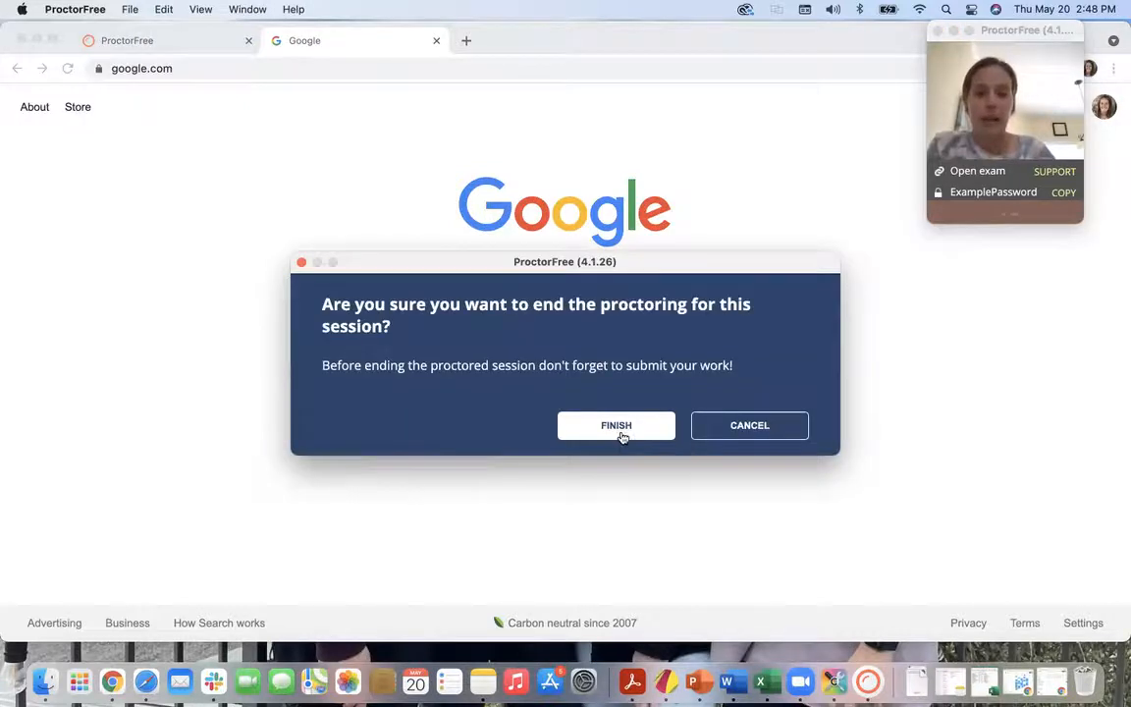
- Confirm Finish to end proctoring and open the student experience survey
left_click(615, 425)
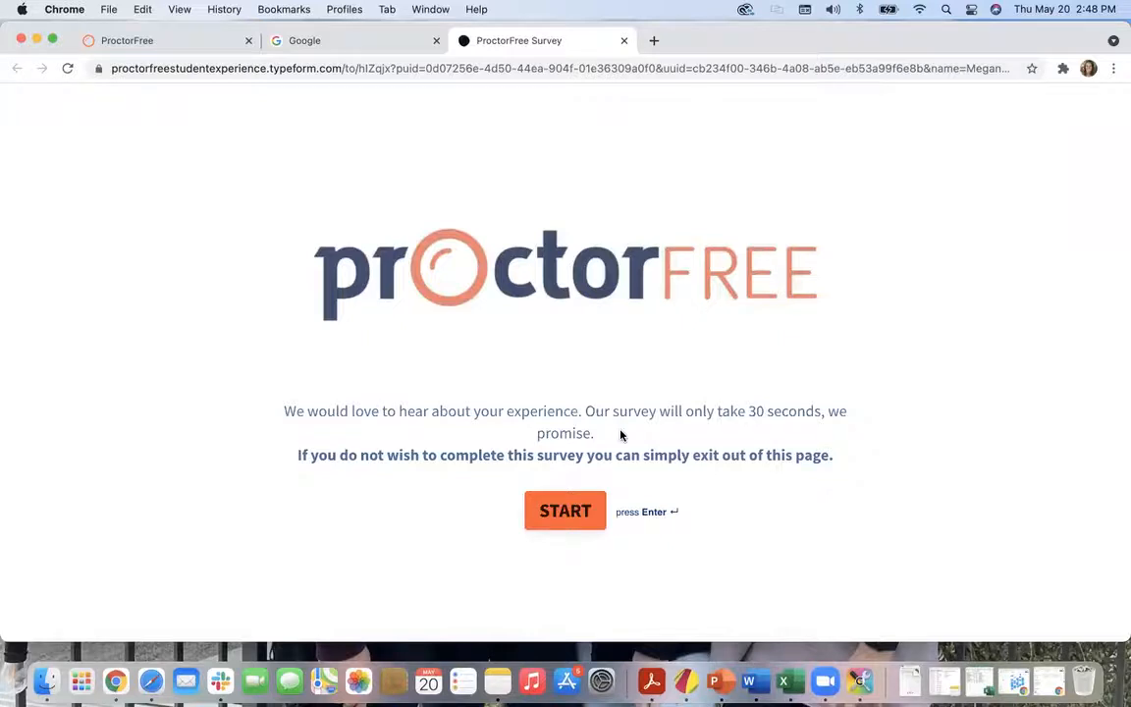
mouse_move(773, 328)
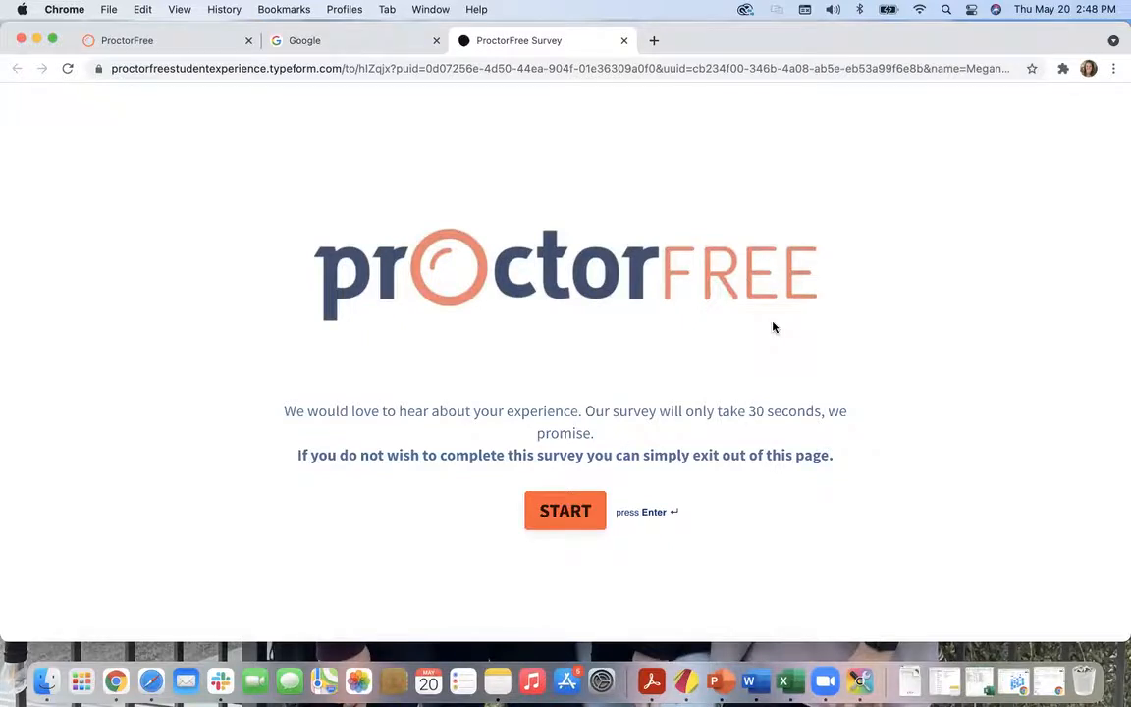
mouse_move(616, 265)
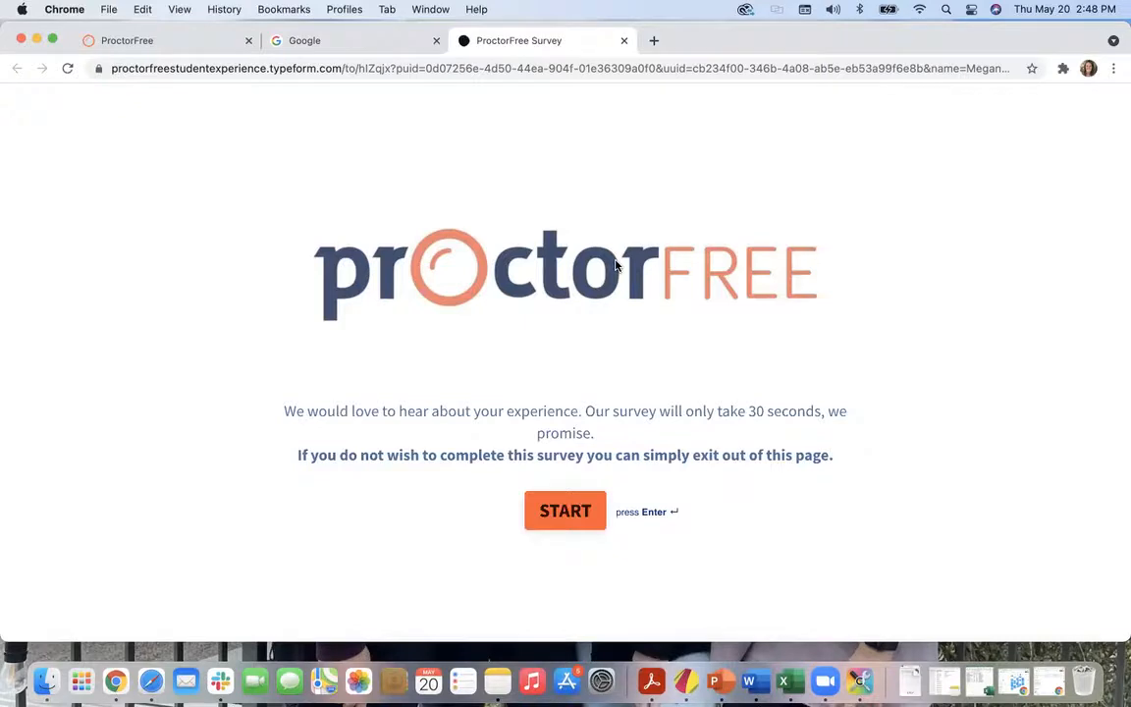
mouse_move(658, 67)
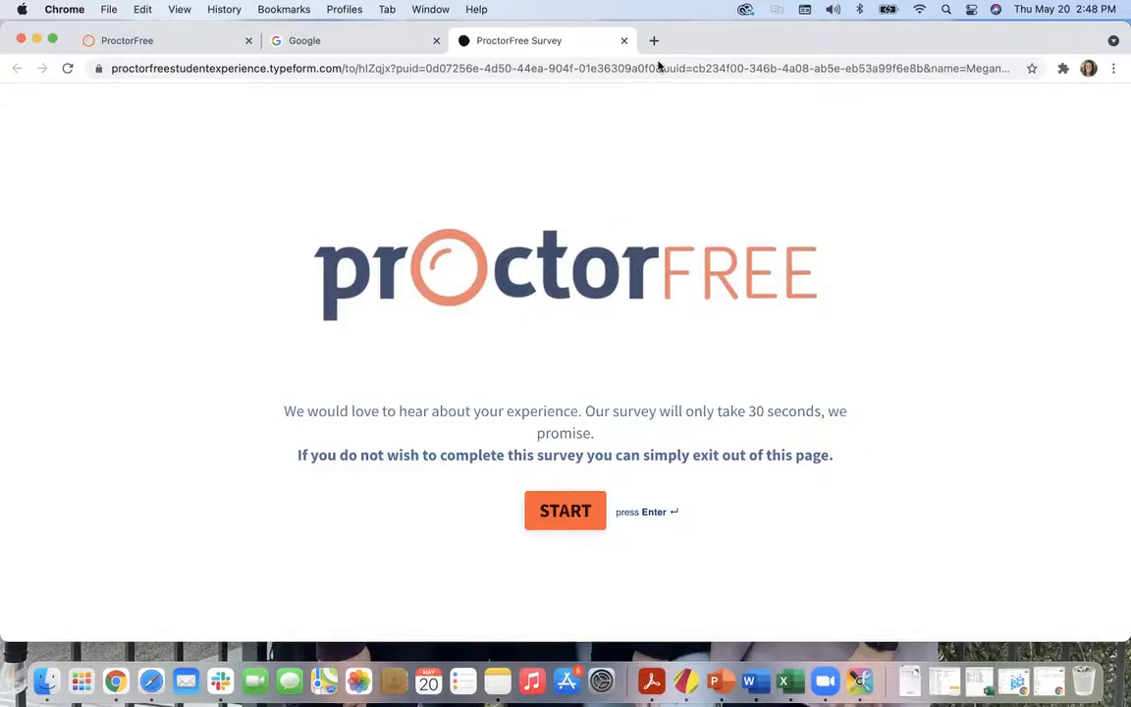
mouse_move(864, 165)
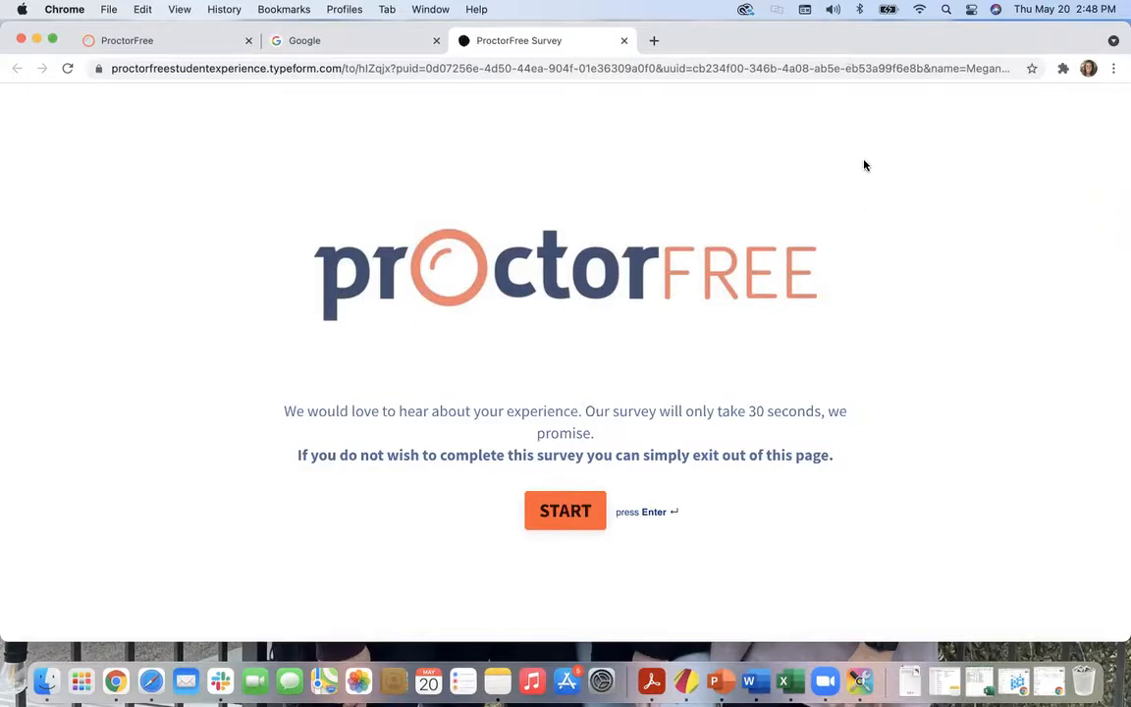